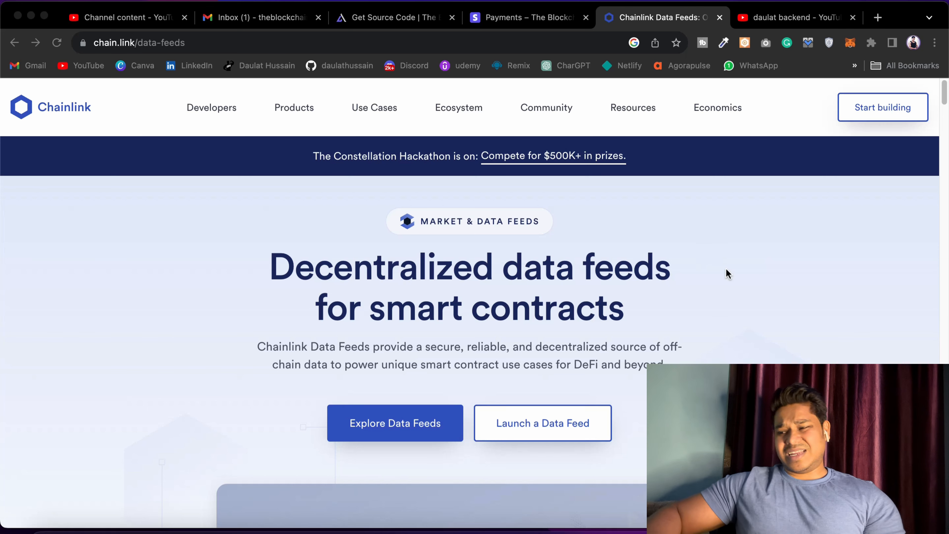
Scroll down the Chainlink data feeds marketing page through its feature sections.
scroll(down, 3)
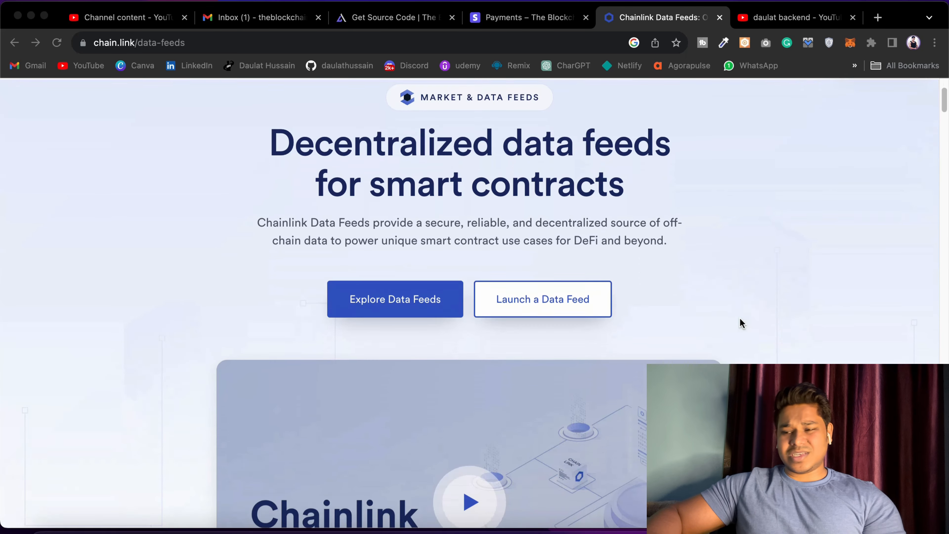
scroll(down, 3)
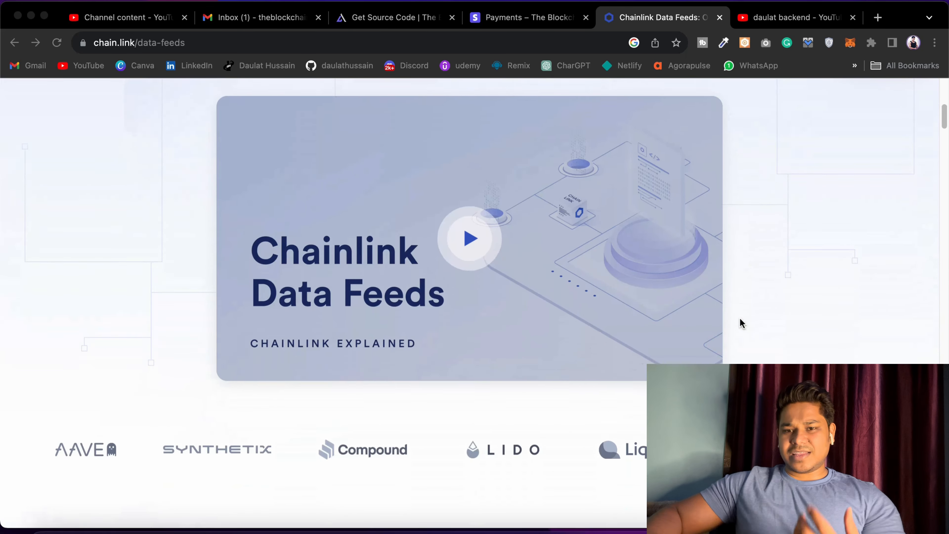
scroll(down, 3)
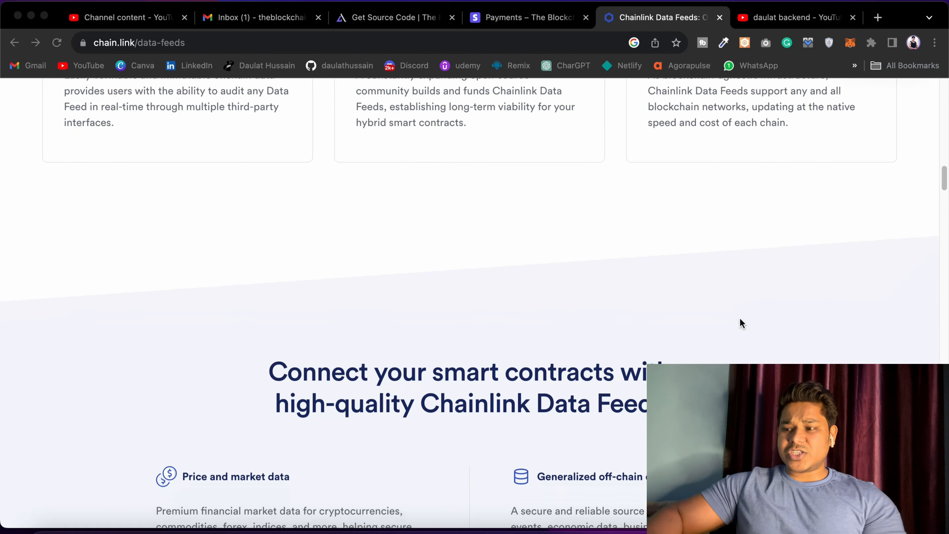
scroll(down, 3)
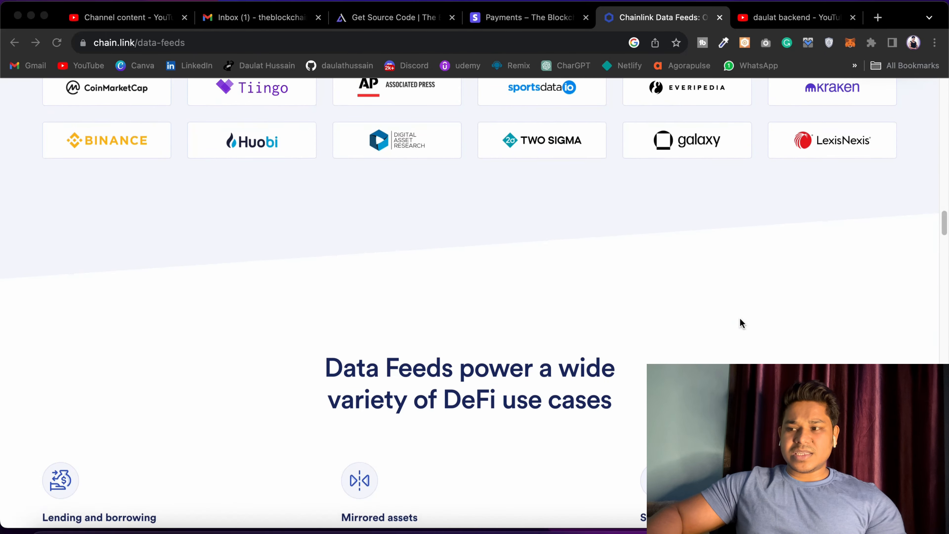
scroll(down, 3)
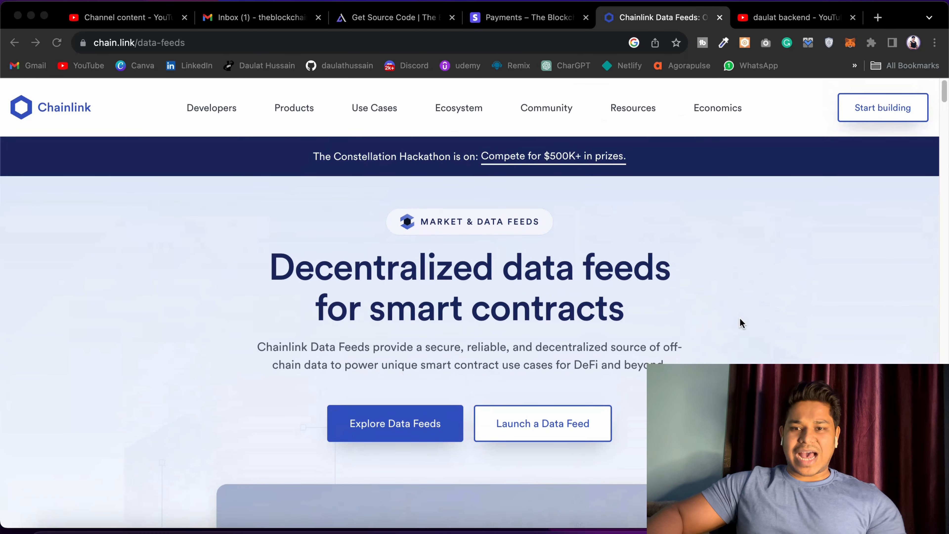
scroll(down, 3)
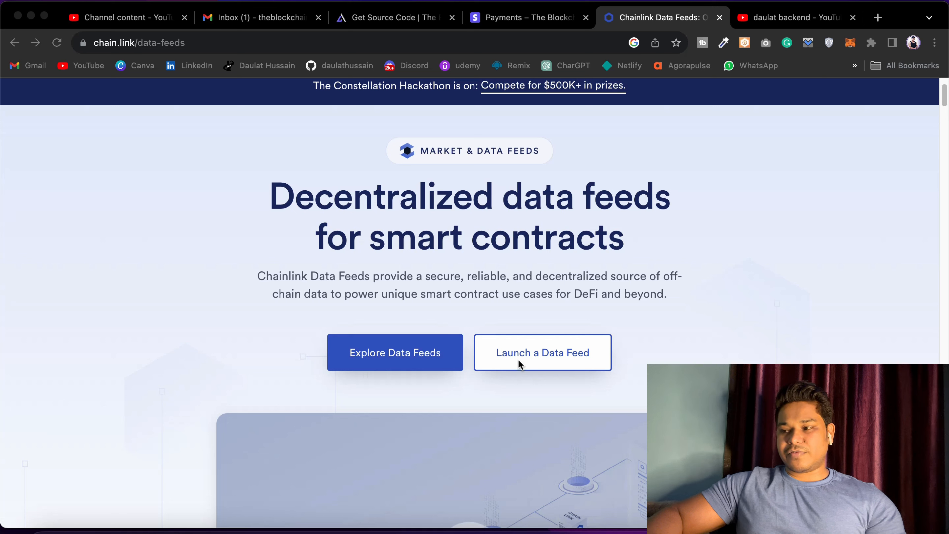
mouse_move(469, 369)
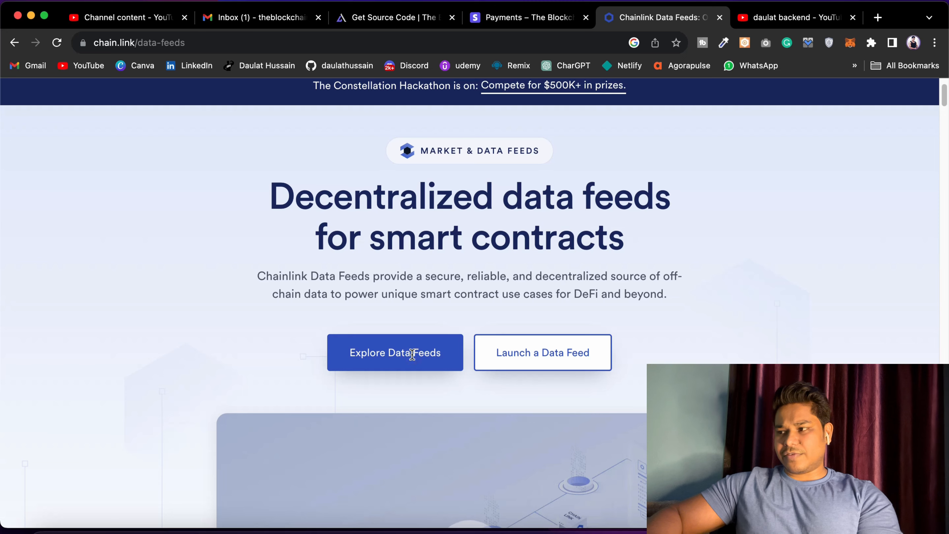
Launch the data.chain.link explorer and browse its popular, new and full price feed table.
click(876, 17)
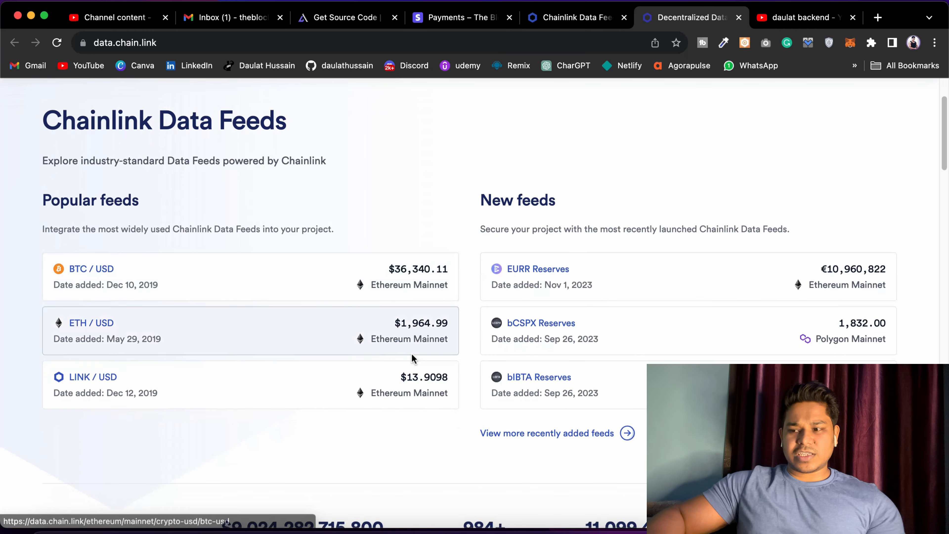
scroll(down, 3)
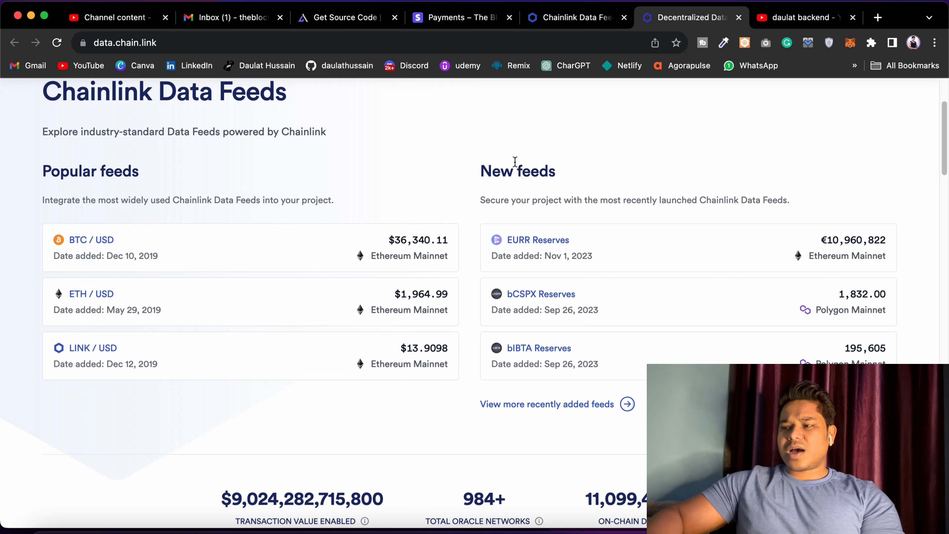
scroll(down, 3)
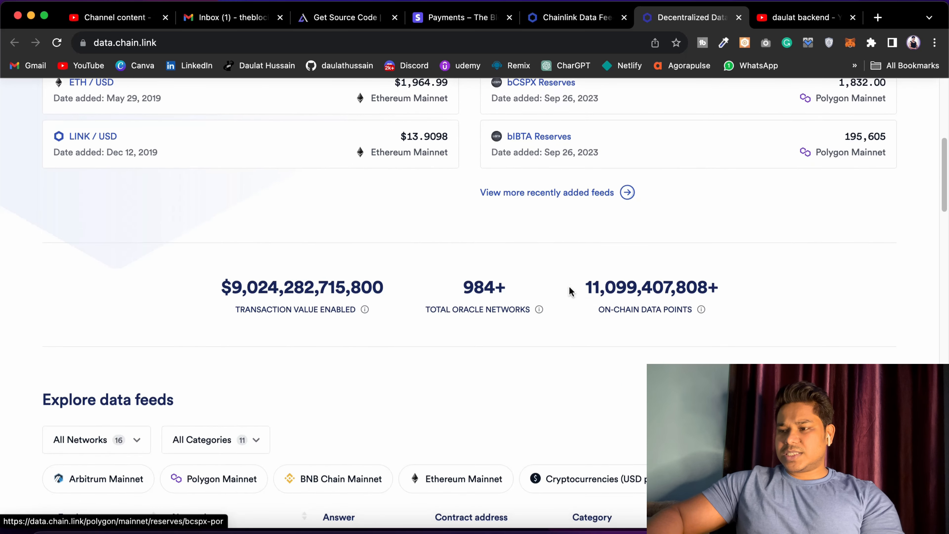
scroll(down, 3)
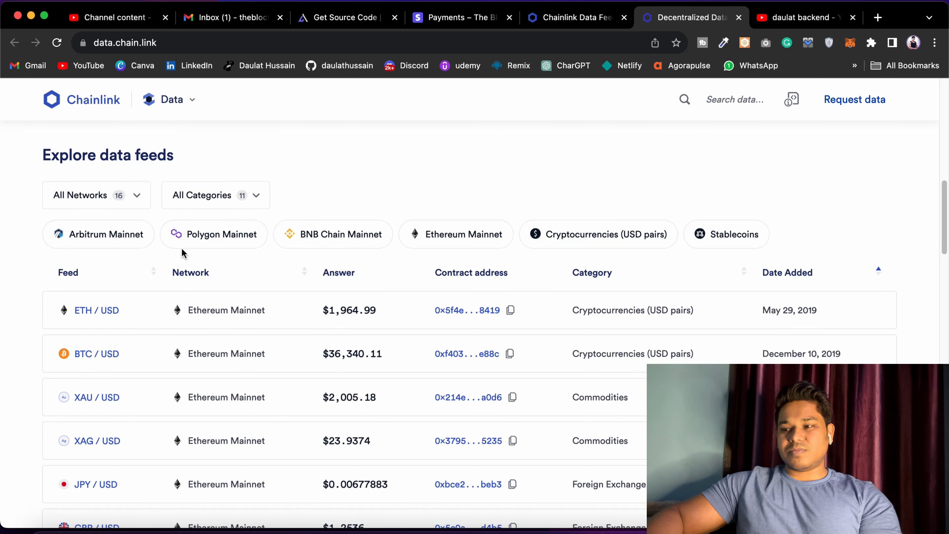
mouse_move(587, 259)
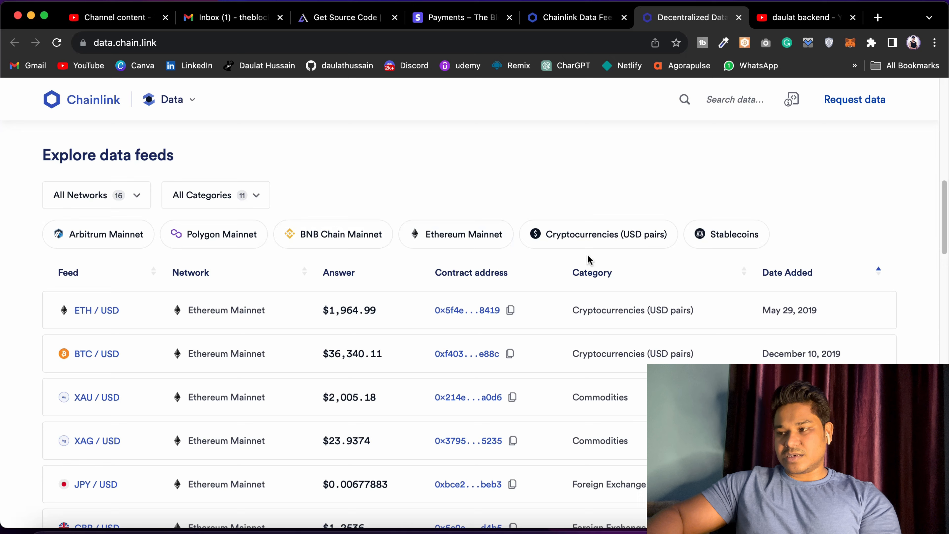
scroll(down, 3)
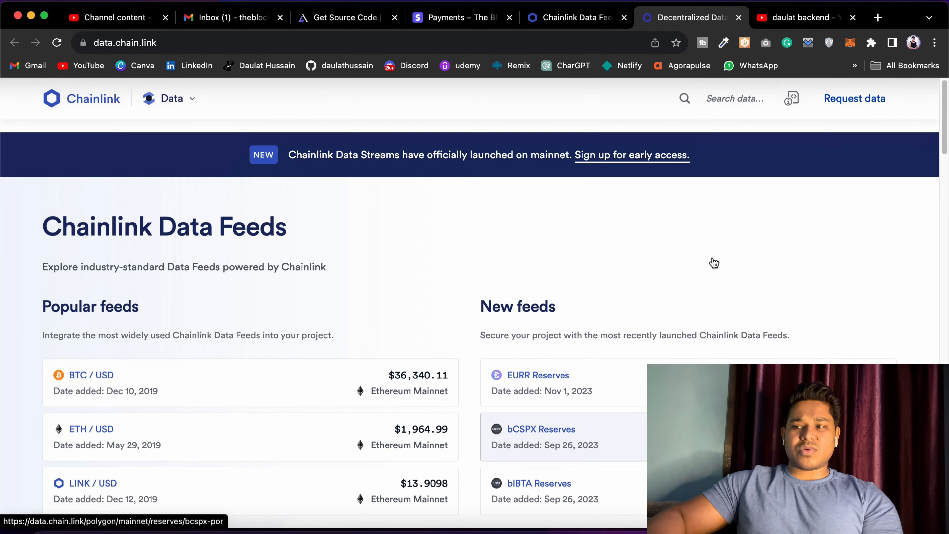
scroll(down, 3)
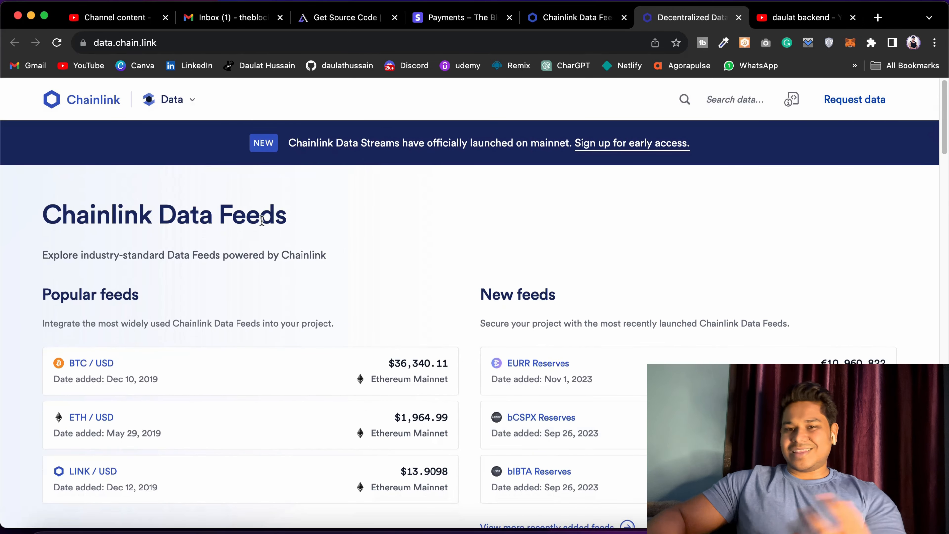
scroll(down, 3)
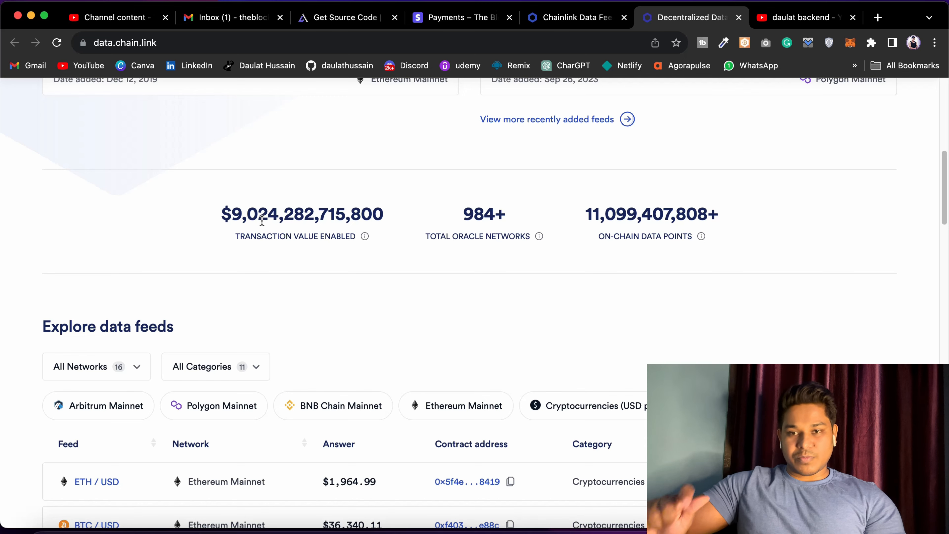
scroll(up, 3)
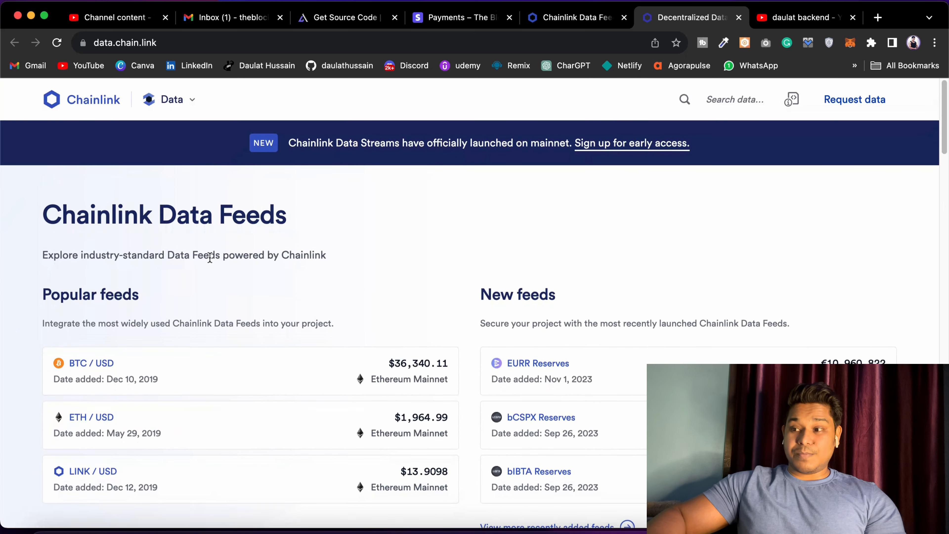
scroll(down, 3)
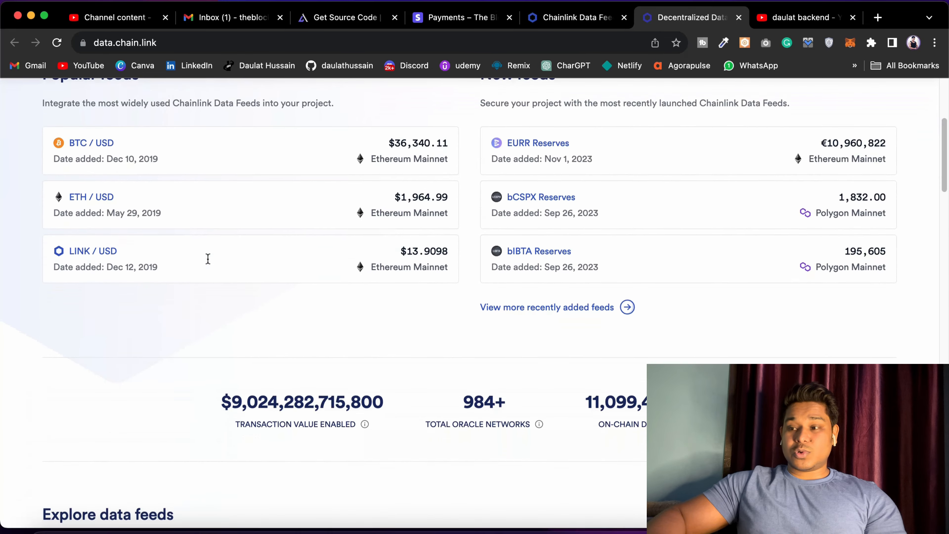
scroll(down, 3)
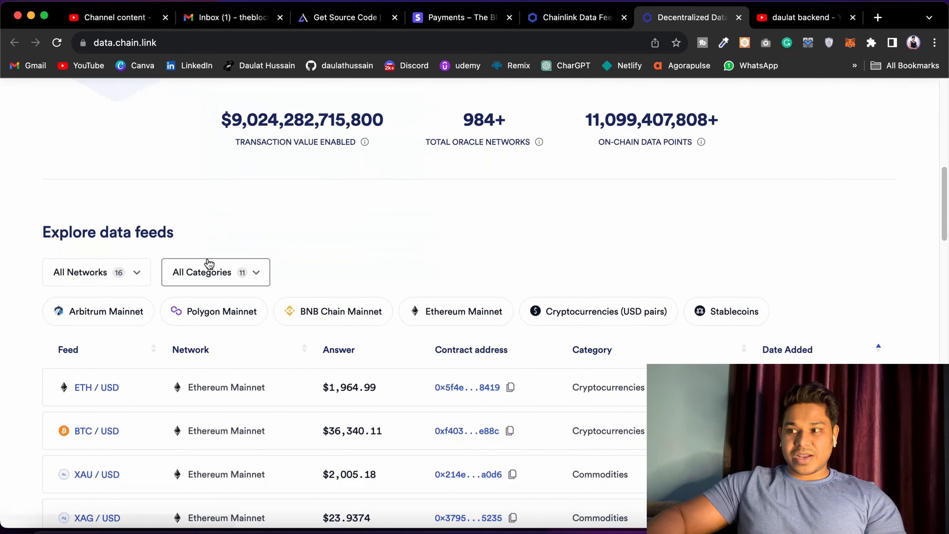
scroll(down, 3)
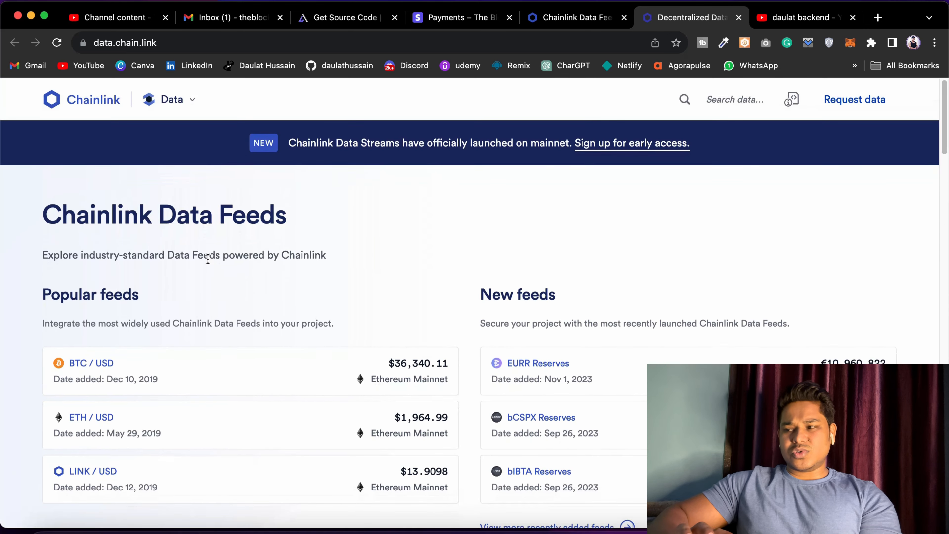
scroll(down, 3)
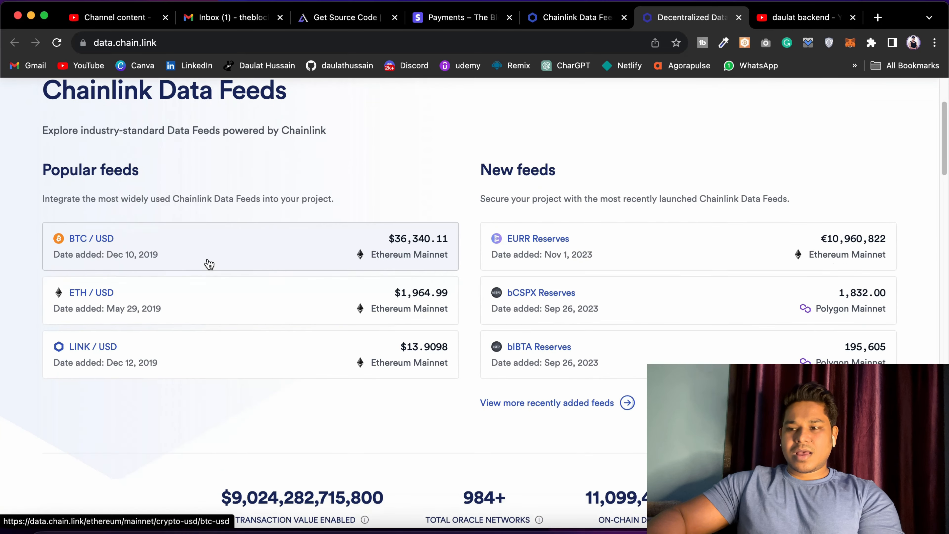
scroll(up, 3)
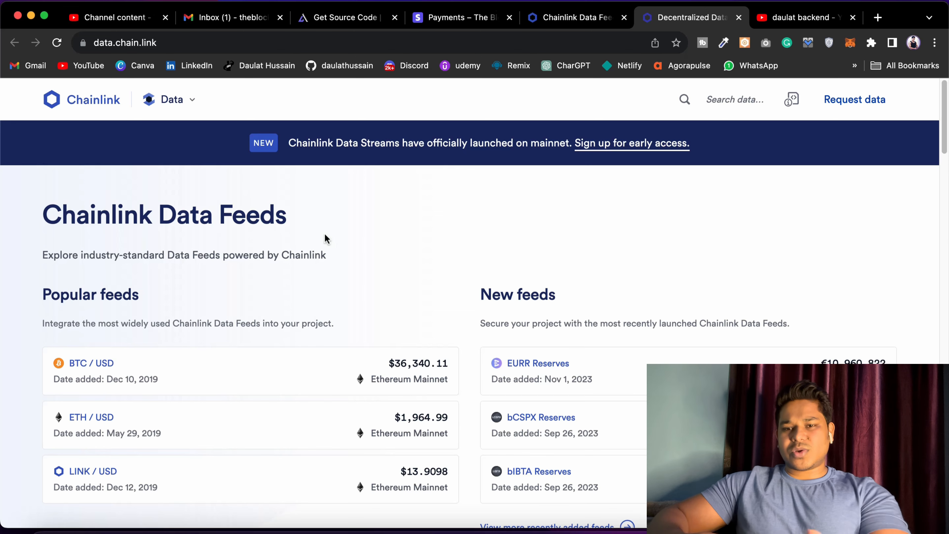
scroll(down, 3)
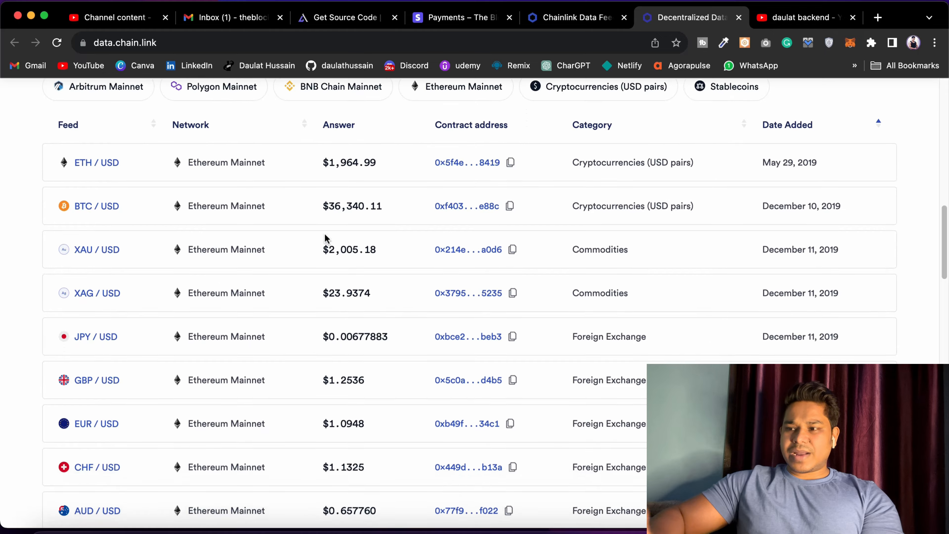
scroll(up, 3)
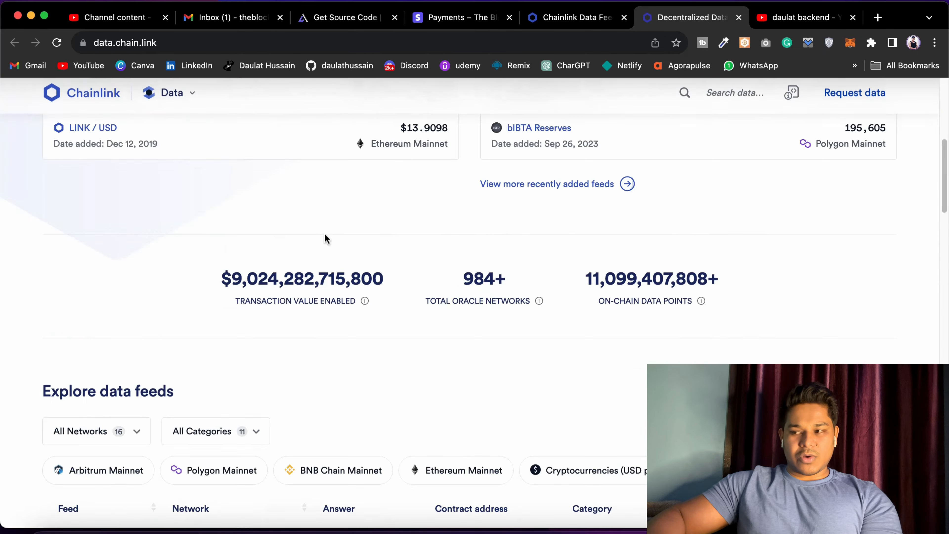
scroll(up, 3)
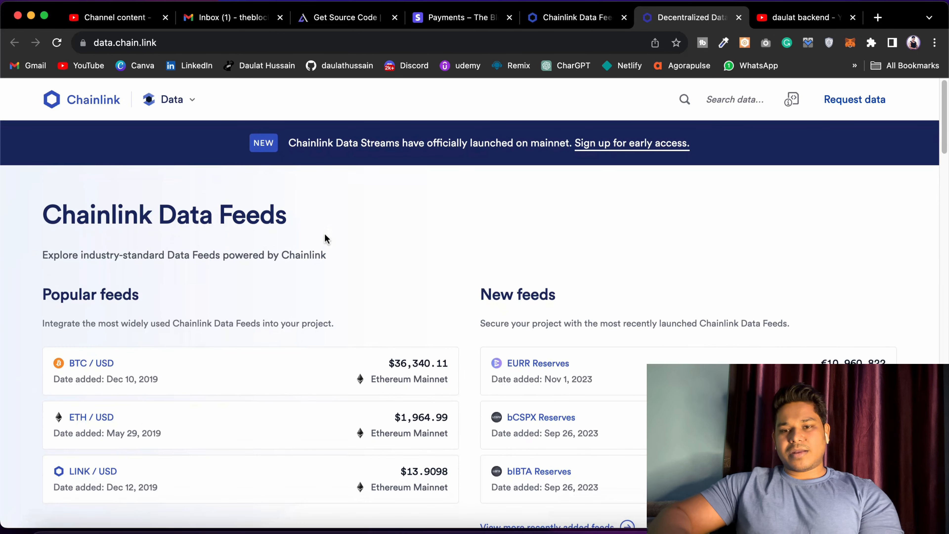